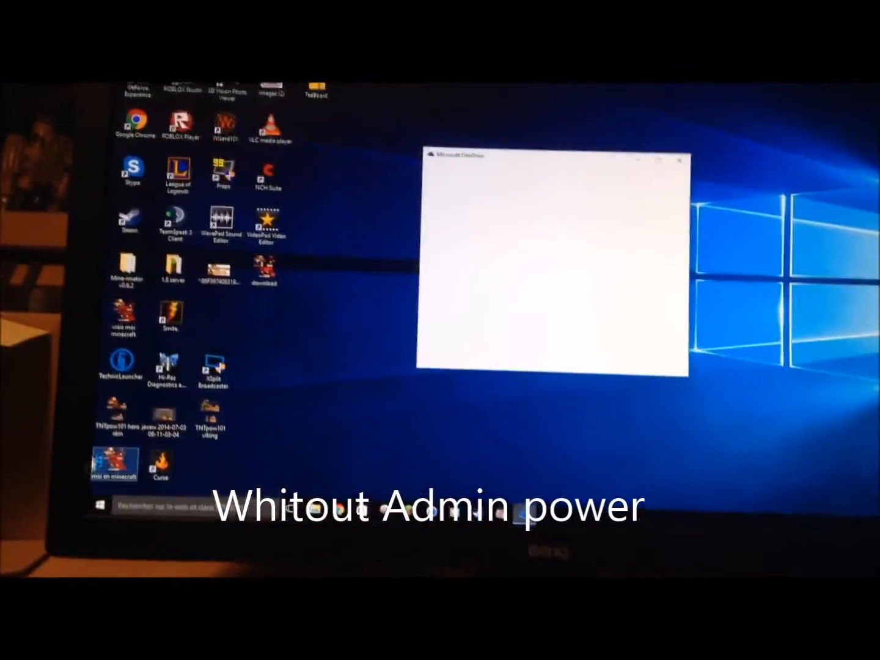
Step: Go to the Accounts page showing the signed-in Microsoft account's info and avatar
left_click(95, 509)
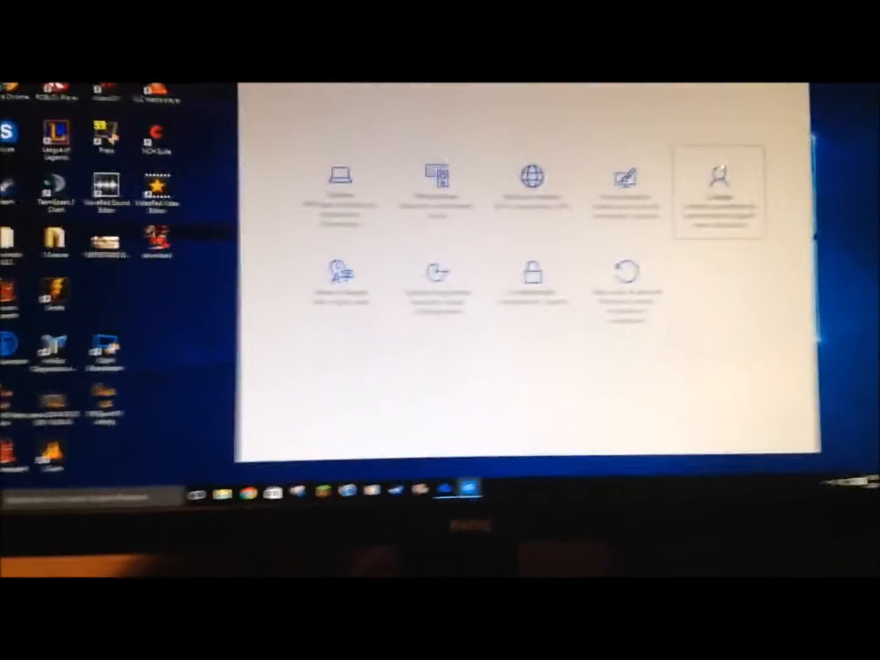
left_click(719, 180)
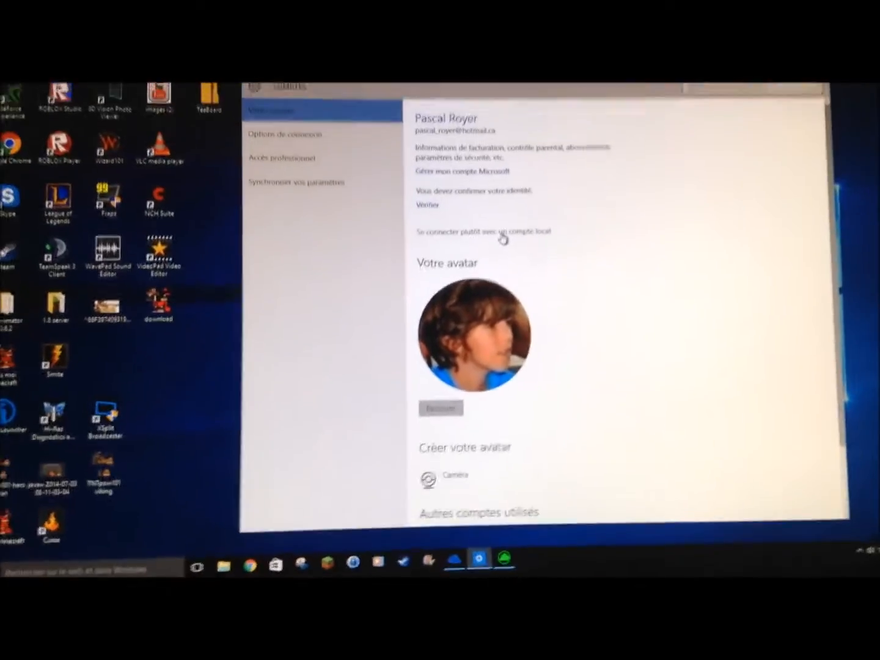
Step: Choose 'Se connecter plutôt avec un compte local' and pass the current-password check with Suivant
left_click(483, 231)
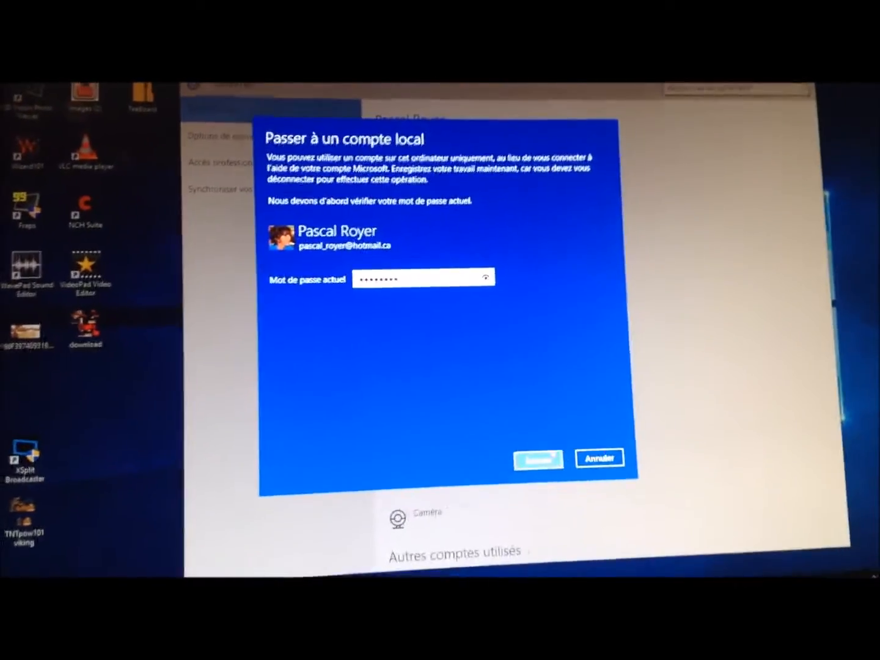
left_click(538, 460)
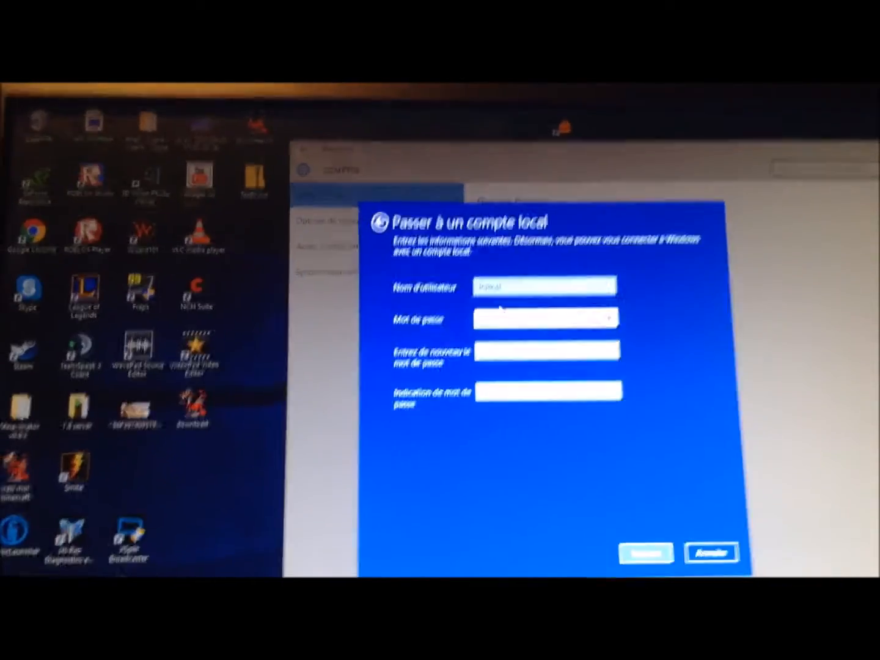
type("password")
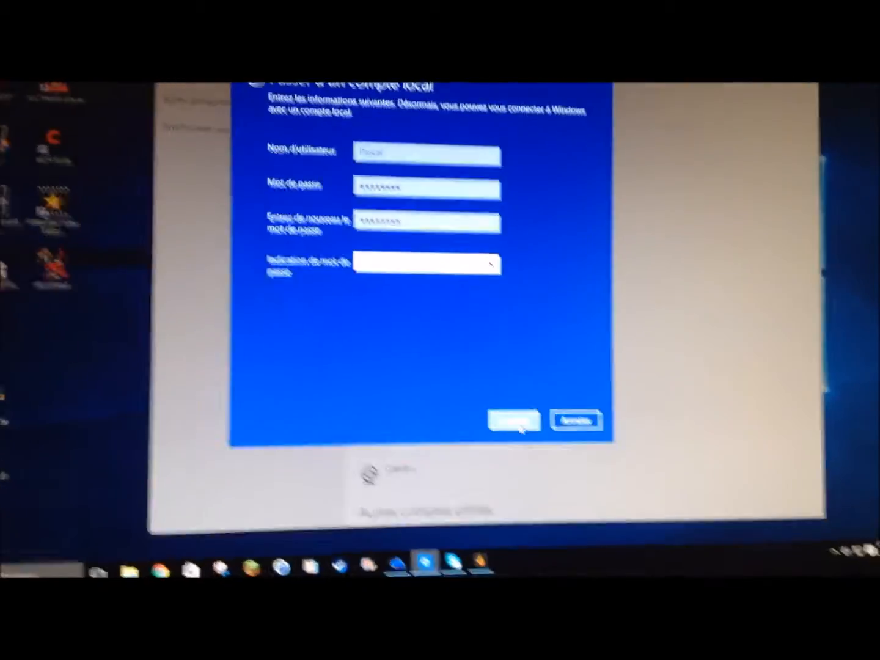
left_click(513, 422)
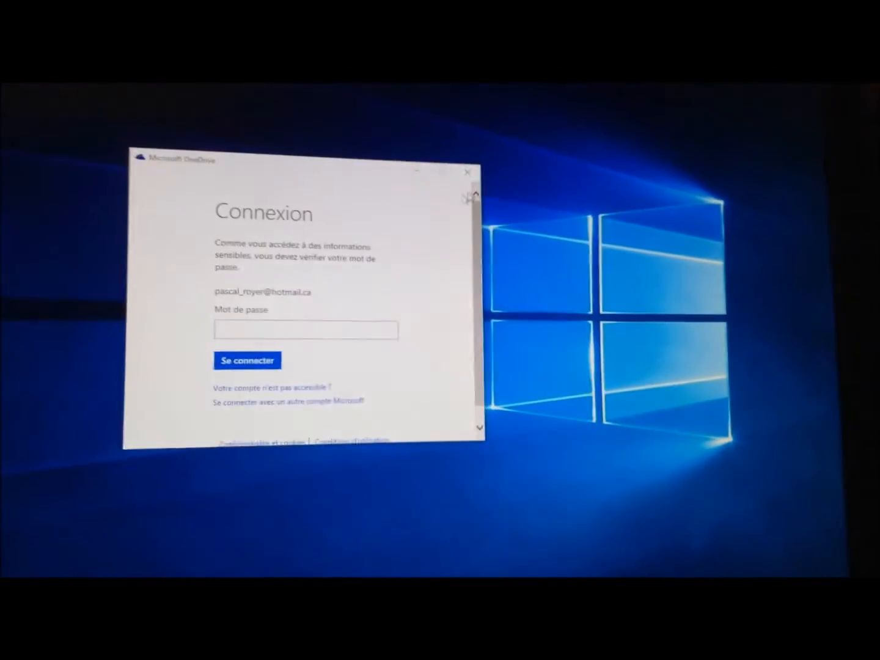
Step: Close the Microsoft OneDrive Connexion prompt so the bare desktop remains
left_click(467, 173)
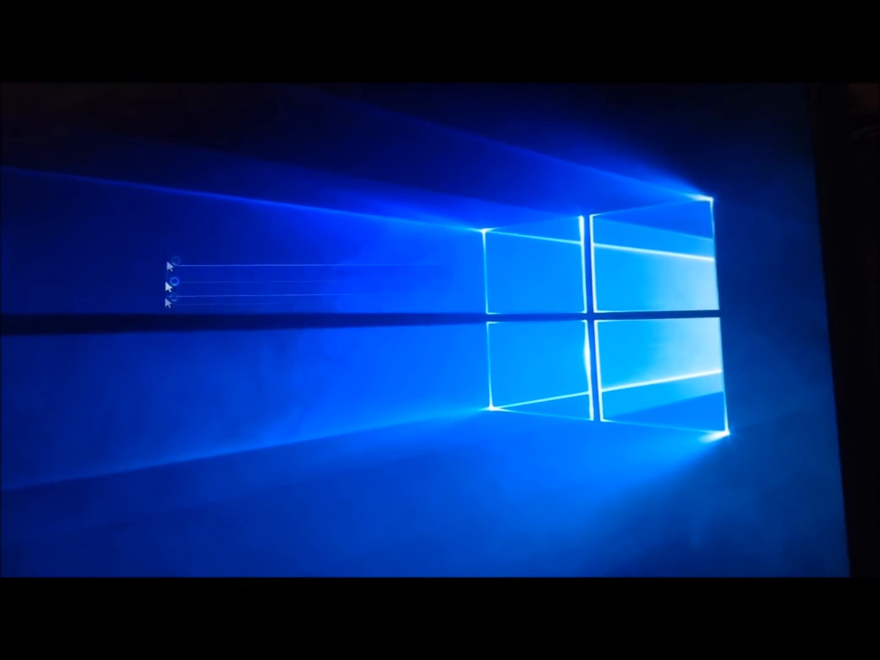